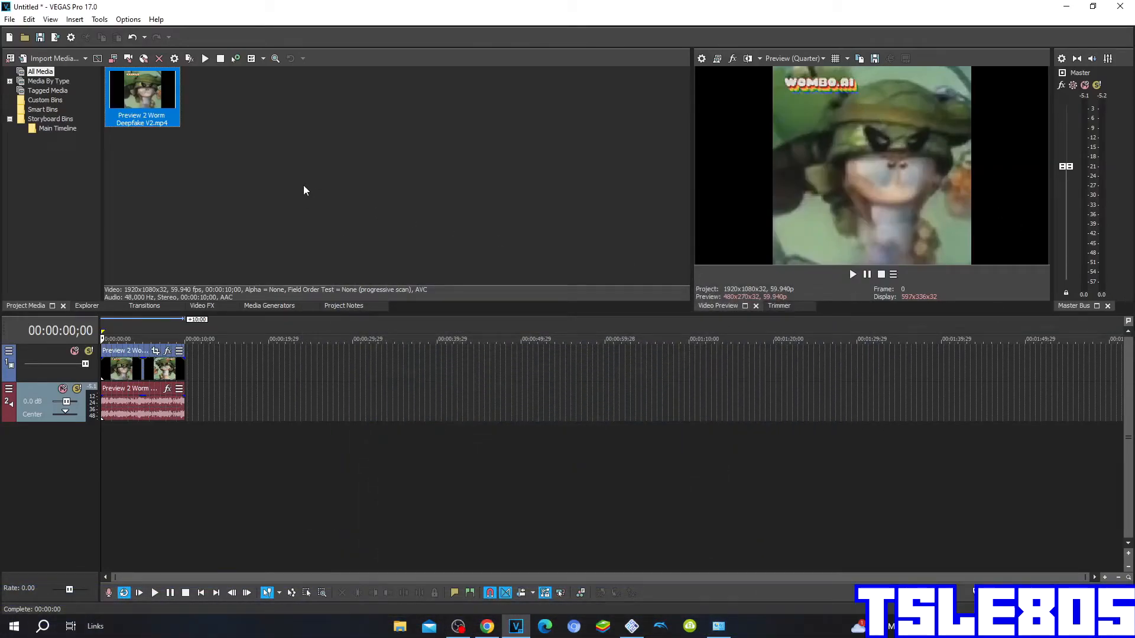
Step: Apply the Gradient Map video effect to the clip and browse its presets
{"action": "left_click", "coordinate": [304, 189]}
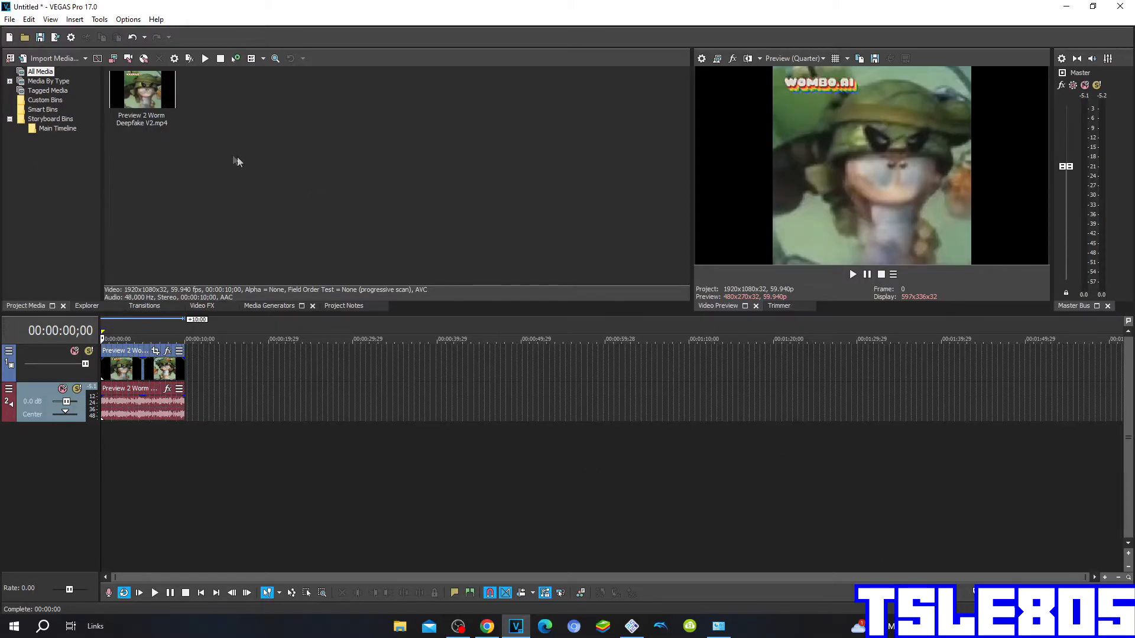
{"action": "mouse_move", "coordinate": [266, 171]}
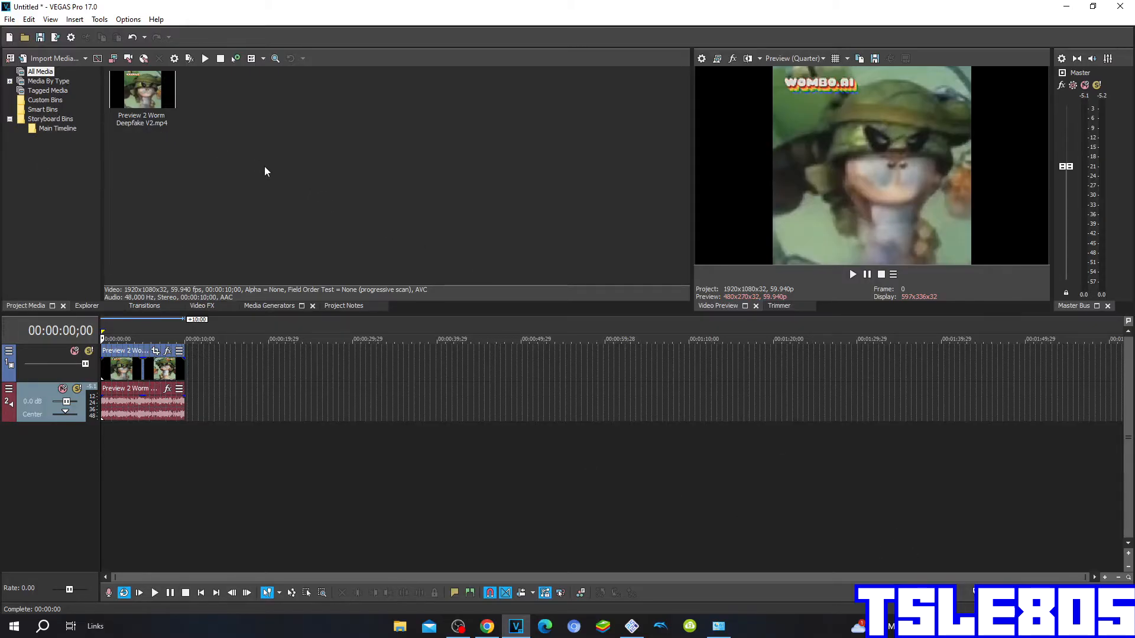
{"action": "mouse_move", "coordinate": [142, 143]}
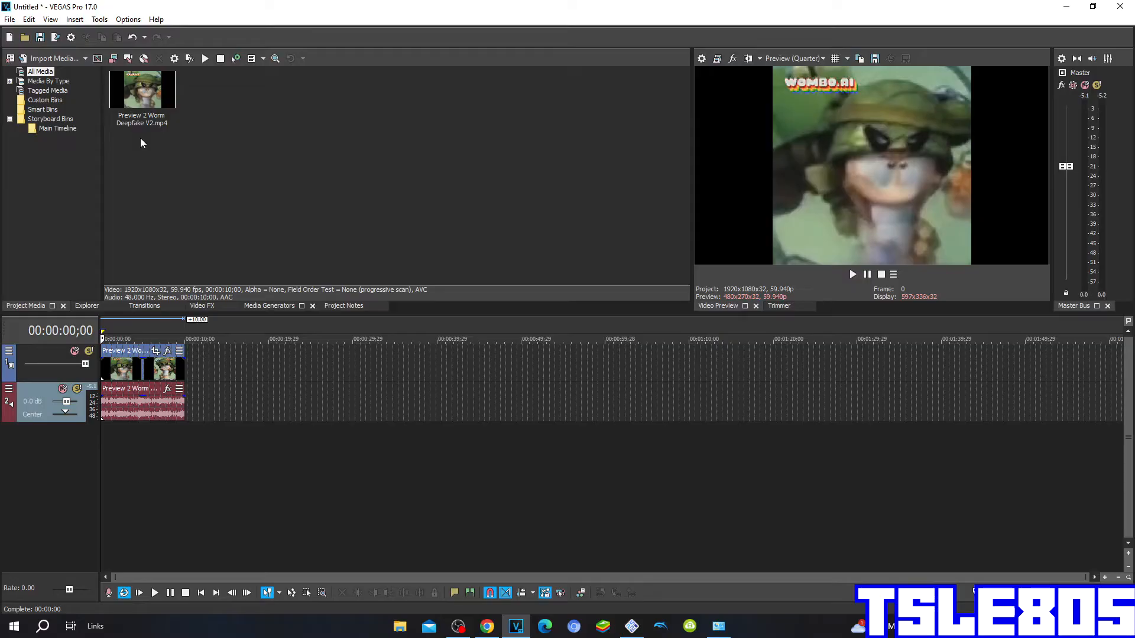
{"action": "mouse_move", "coordinate": [237, 288]}
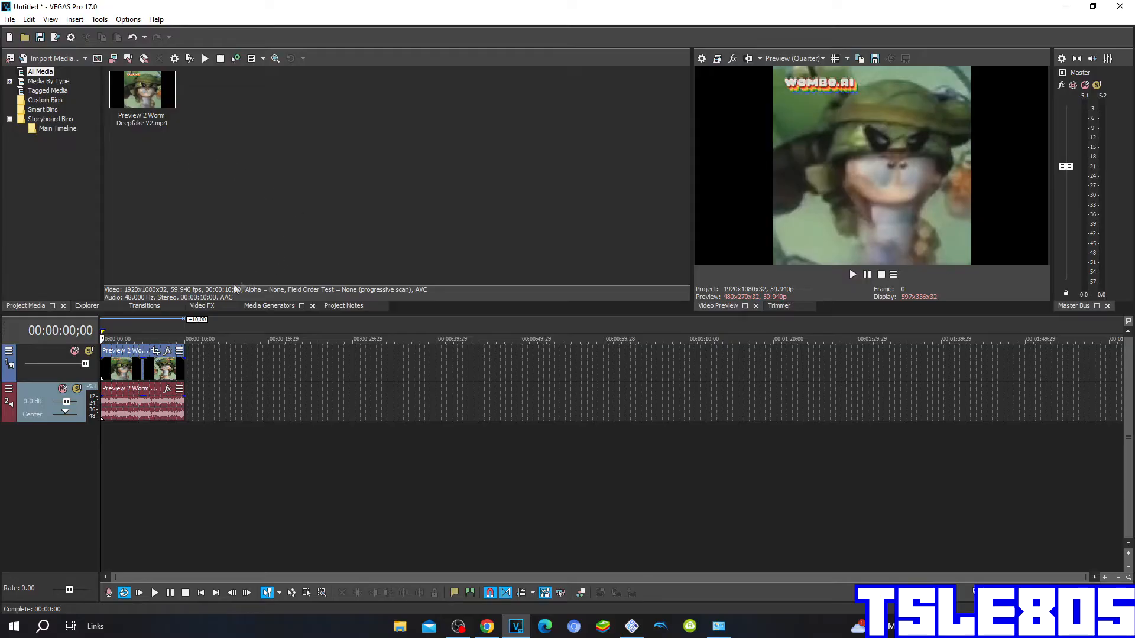
{"action": "left_click", "coordinate": [201, 305]}
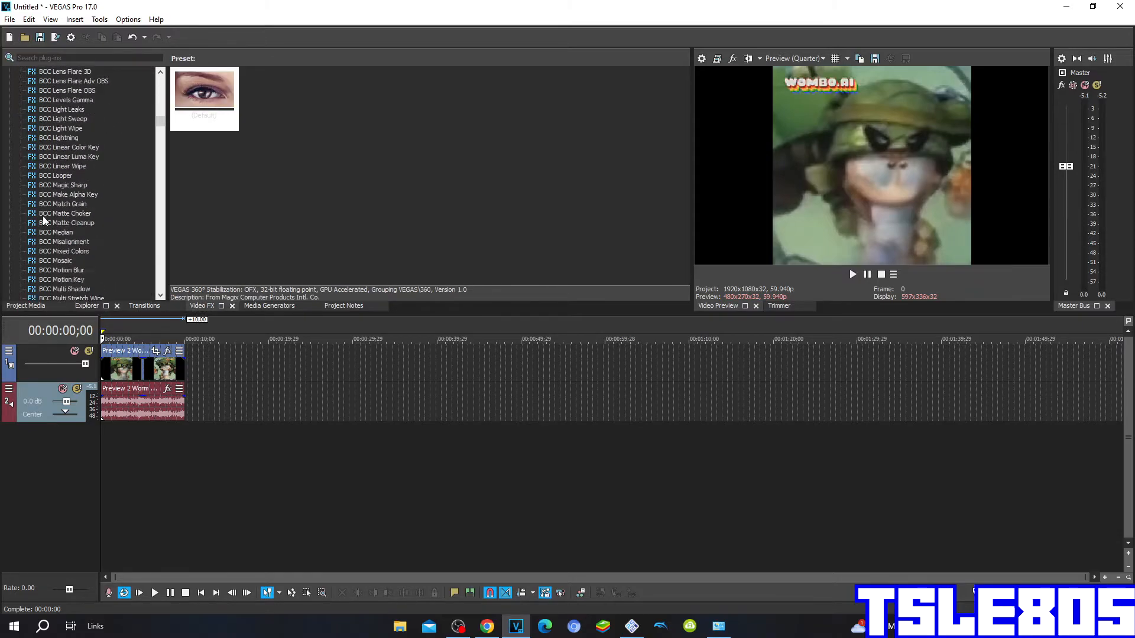
{"action": "scroll", "scroll_direction": "up", "scroll_amount": 3}
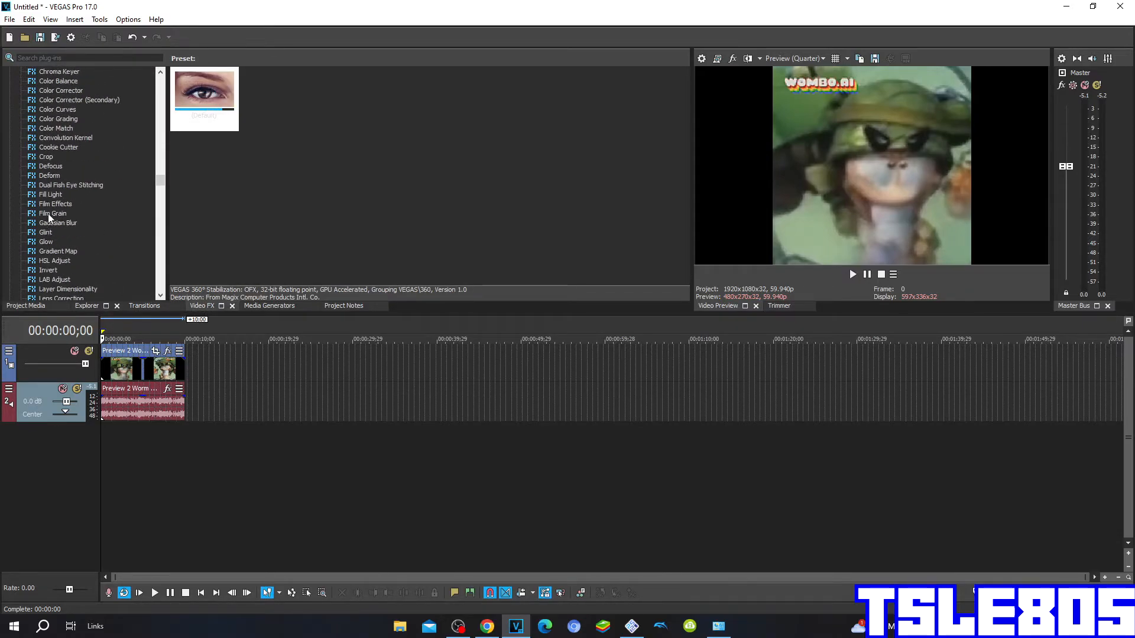
{"action": "left_click", "coordinate": [58, 251]}
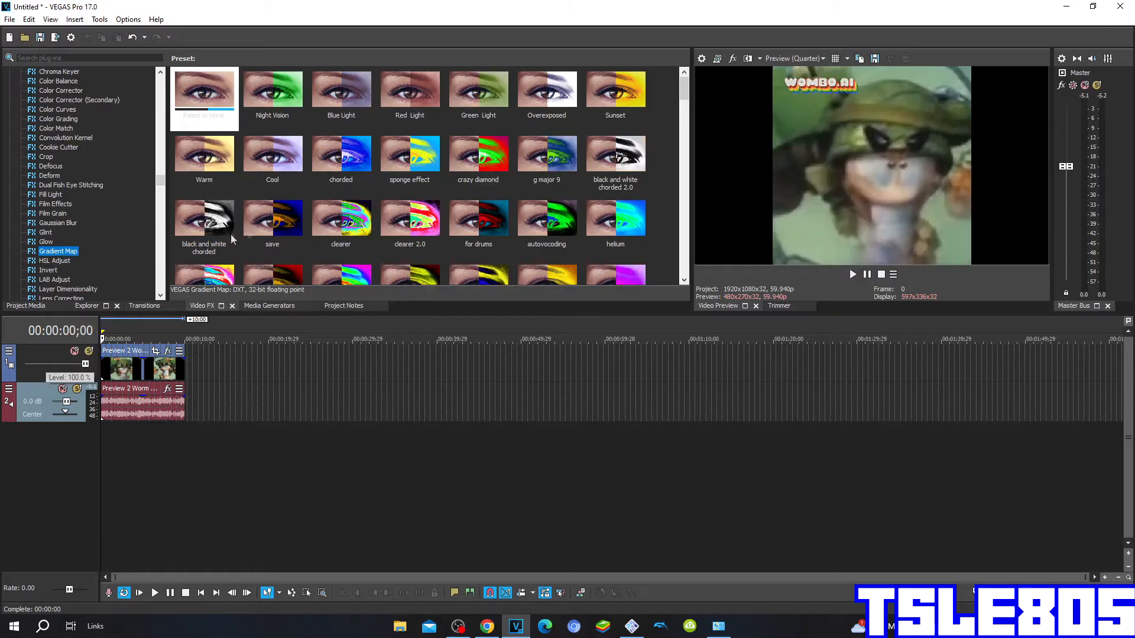
{"action": "scroll", "scroll_direction": "down", "scroll_amount": 3}
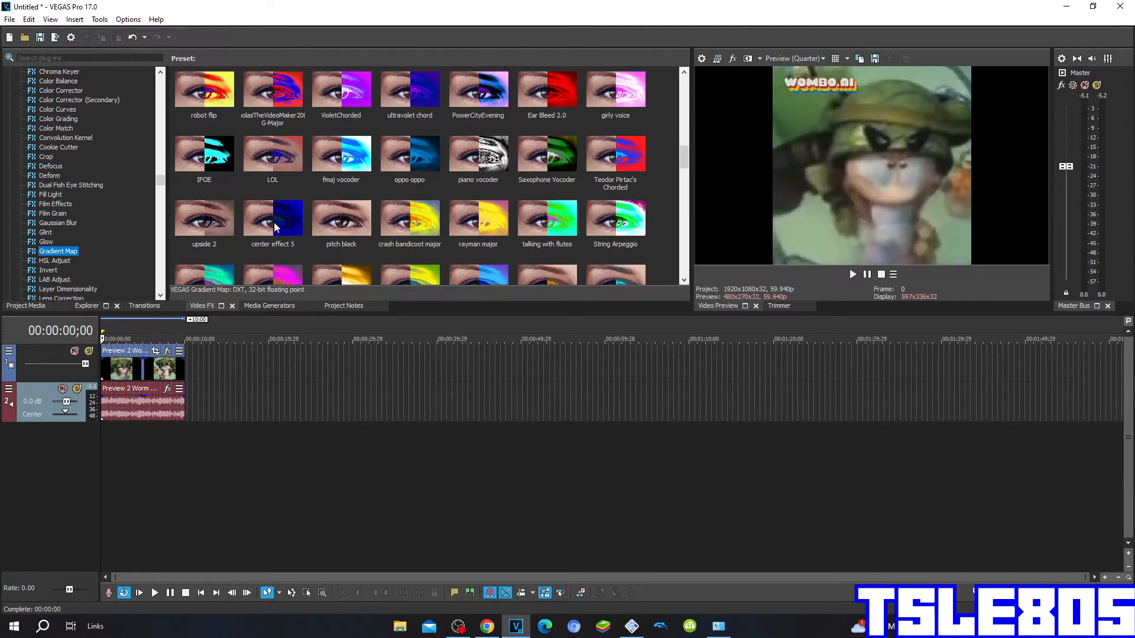
{"action": "scroll", "scroll_direction": "up", "scroll_amount": 3}
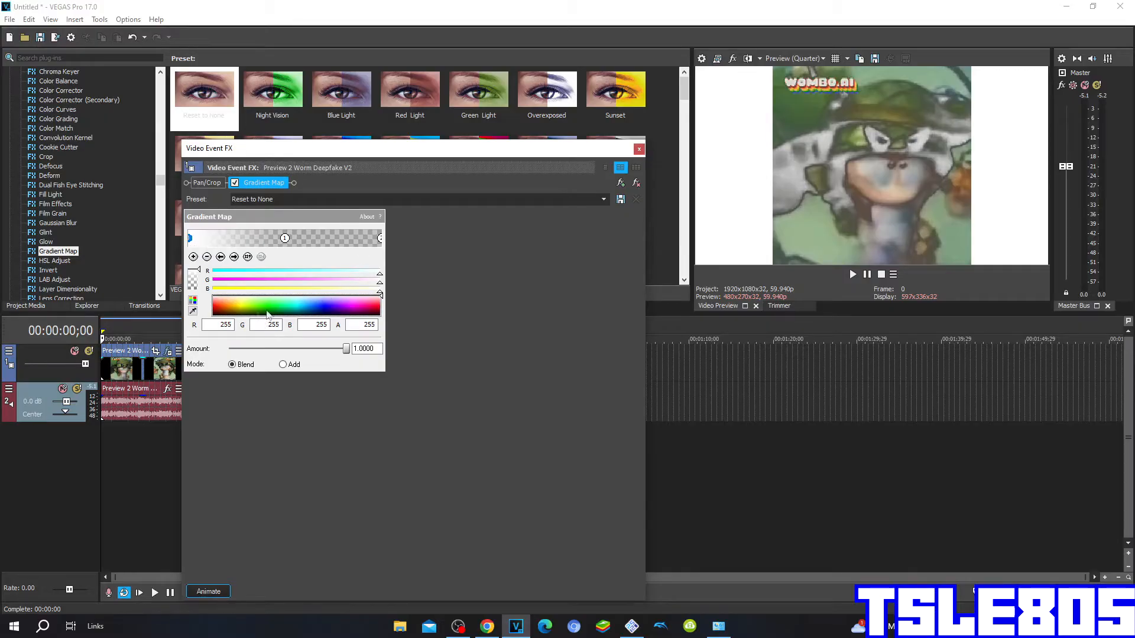
{"action": "mouse_move", "coordinate": [204, 322]}
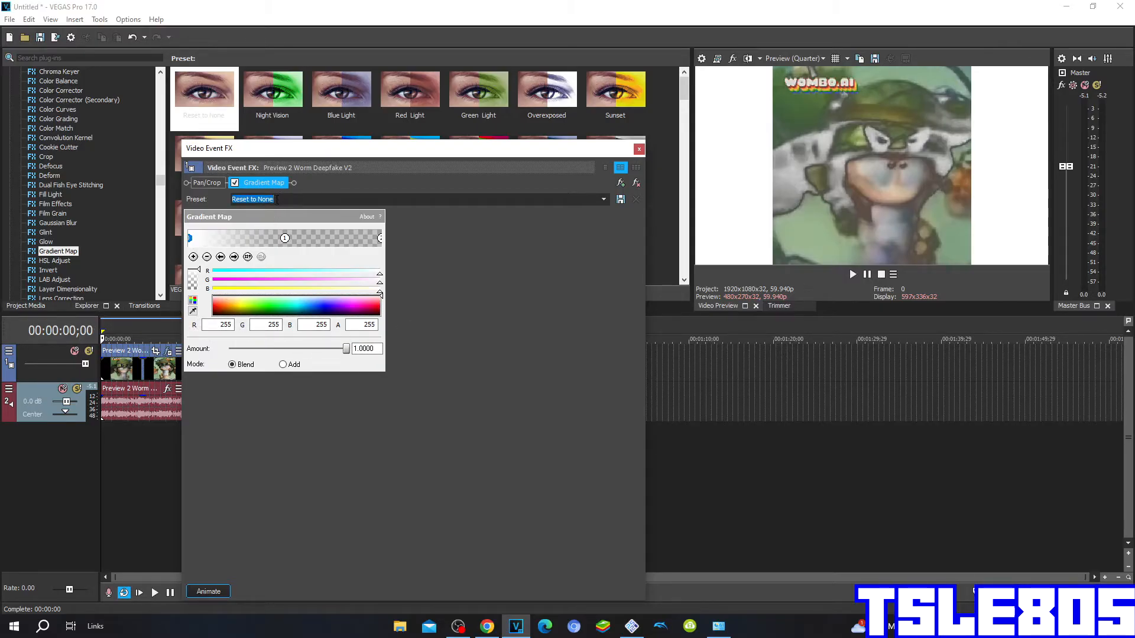
Step: Save the white Gradient Map settings as a preset named 'pitch white'
{"action": "type", "text": "pitch white"}
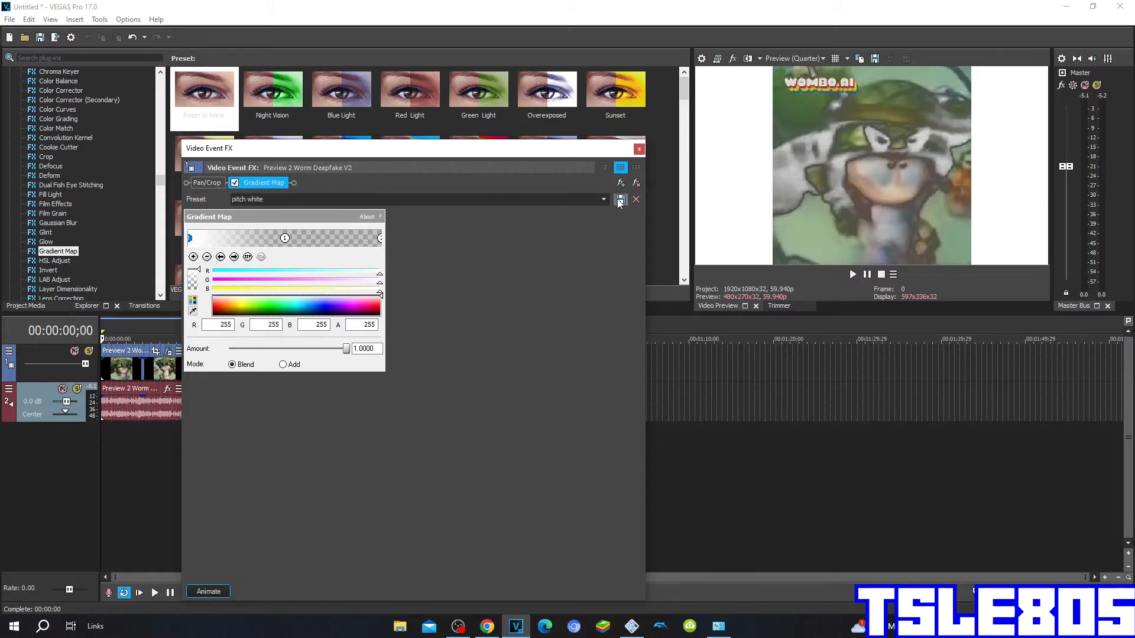
{"action": "left_click", "coordinate": [639, 149]}
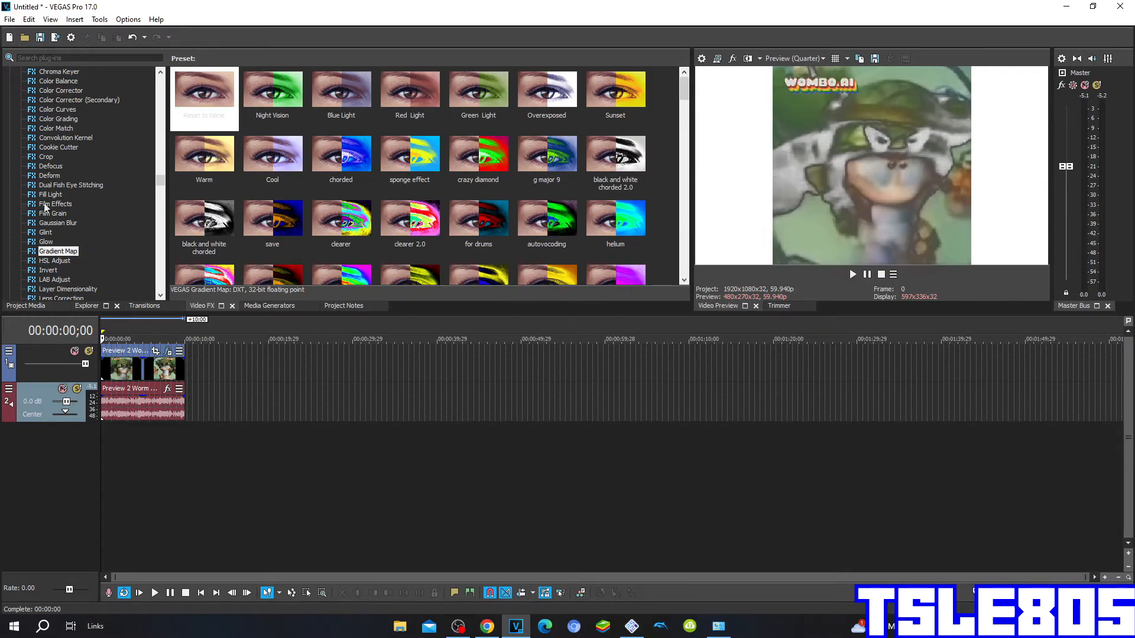
Step: Set the audio event's stretch method to élastique with Pro quality stretch attributes
{"action": "scroll", "scroll_direction": "down", "scroll_amount": 3}
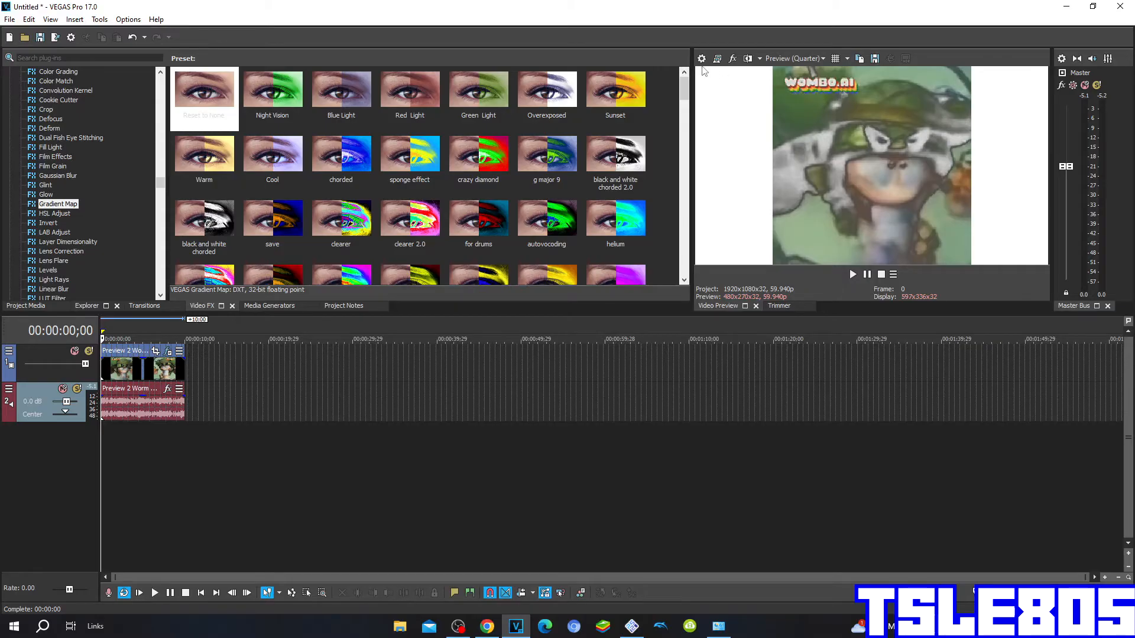
{"action": "mouse_move", "coordinate": [743, 157]}
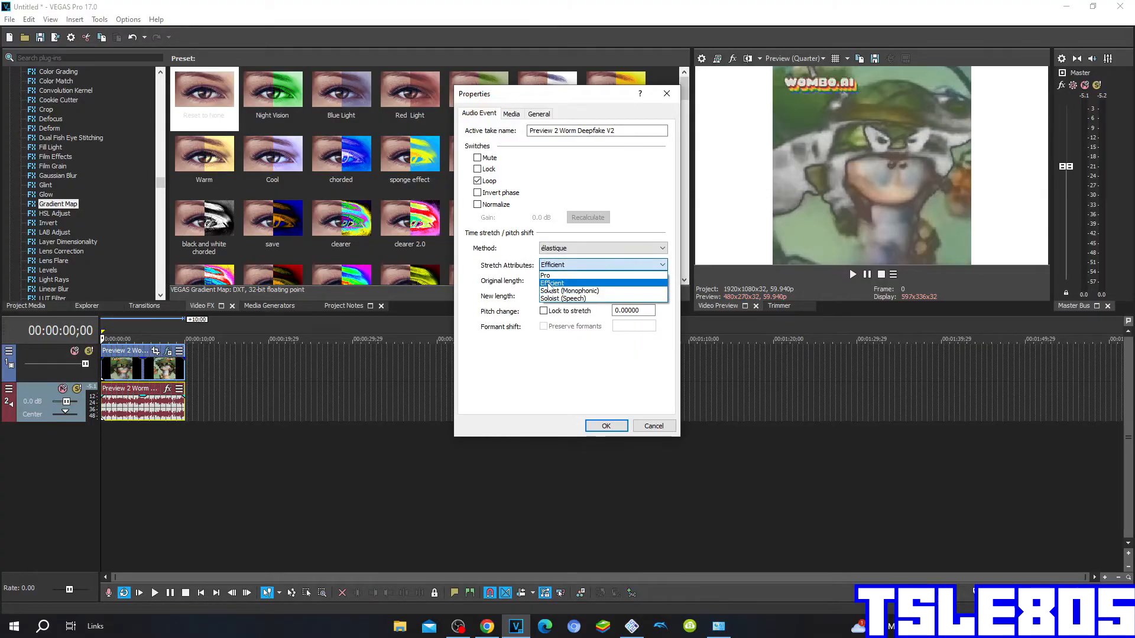
{"action": "left_click", "coordinate": [552, 275]}
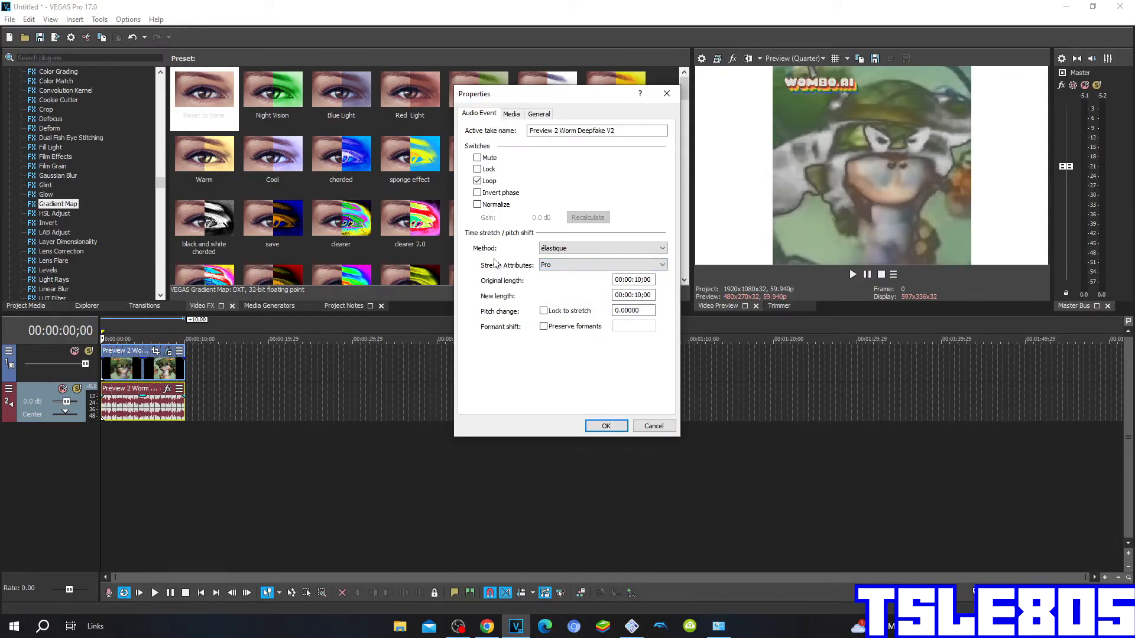
{"action": "left_click", "coordinate": [601, 247]}
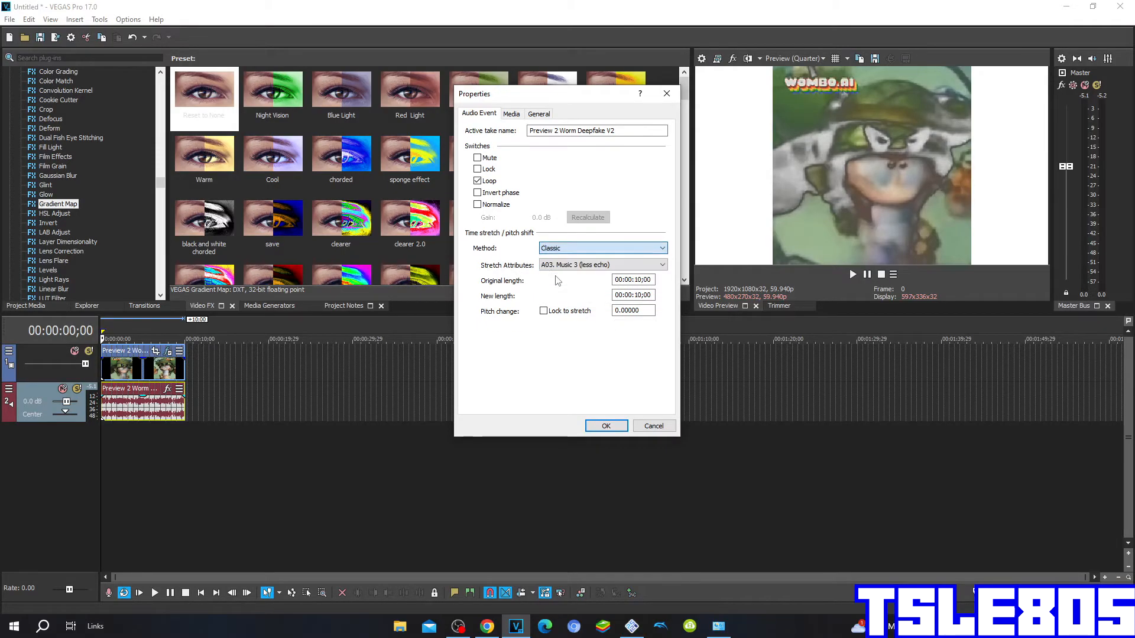
{"action": "left_click", "coordinate": [659, 263]}
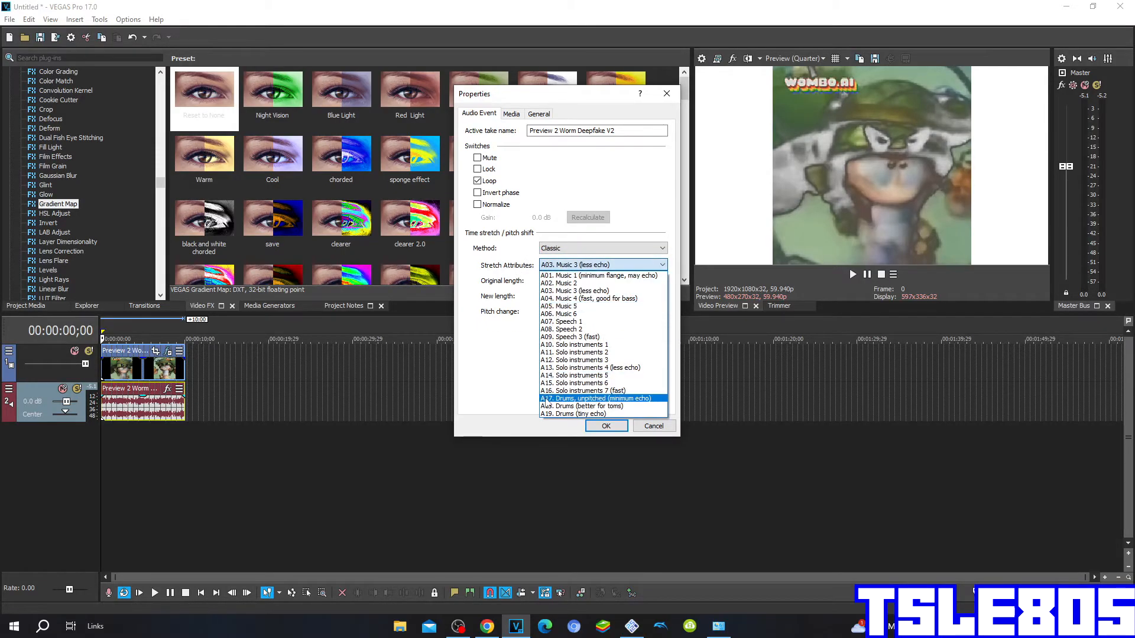
{"action": "left_click", "coordinate": [600, 398]}
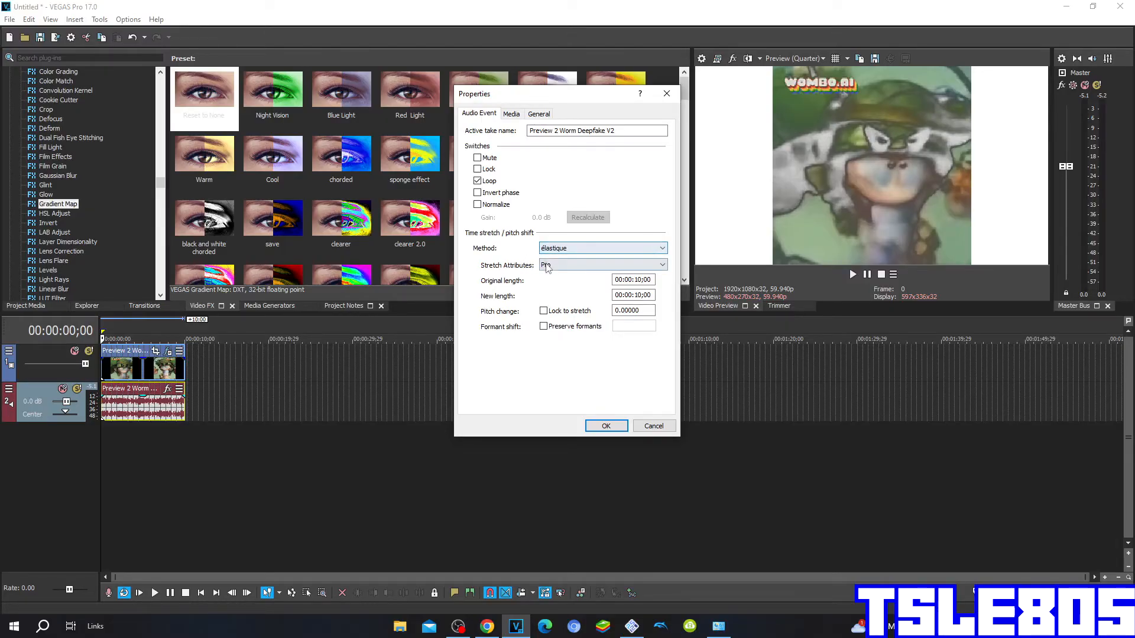
{"action": "left_click", "coordinate": [660, 264]}
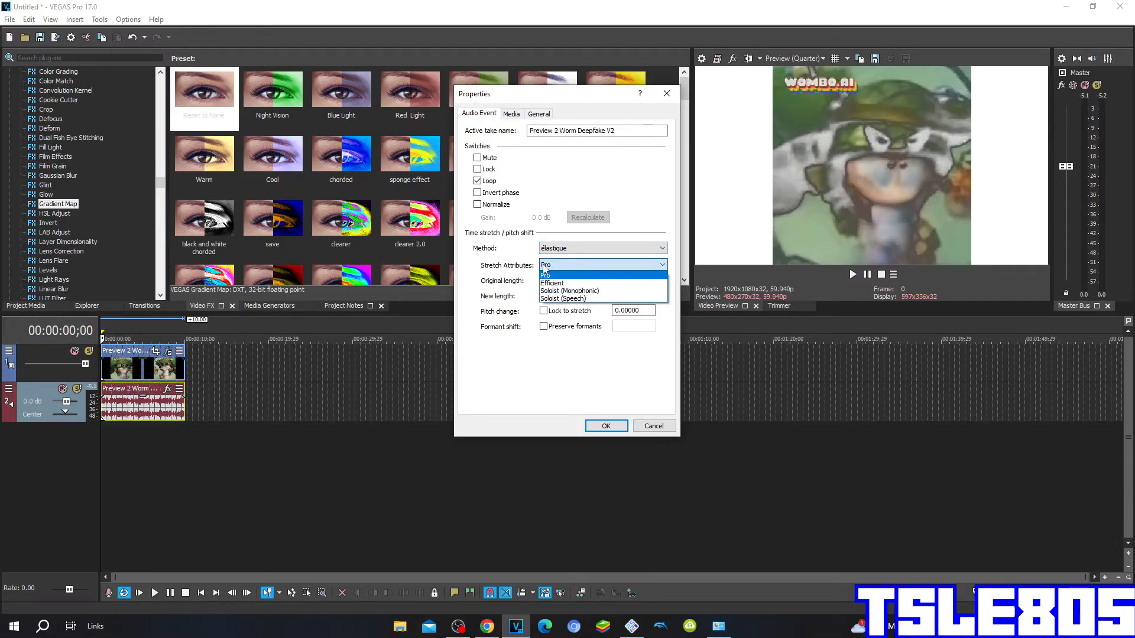
{"action": "left_click", "coordinate": [546, 273]}
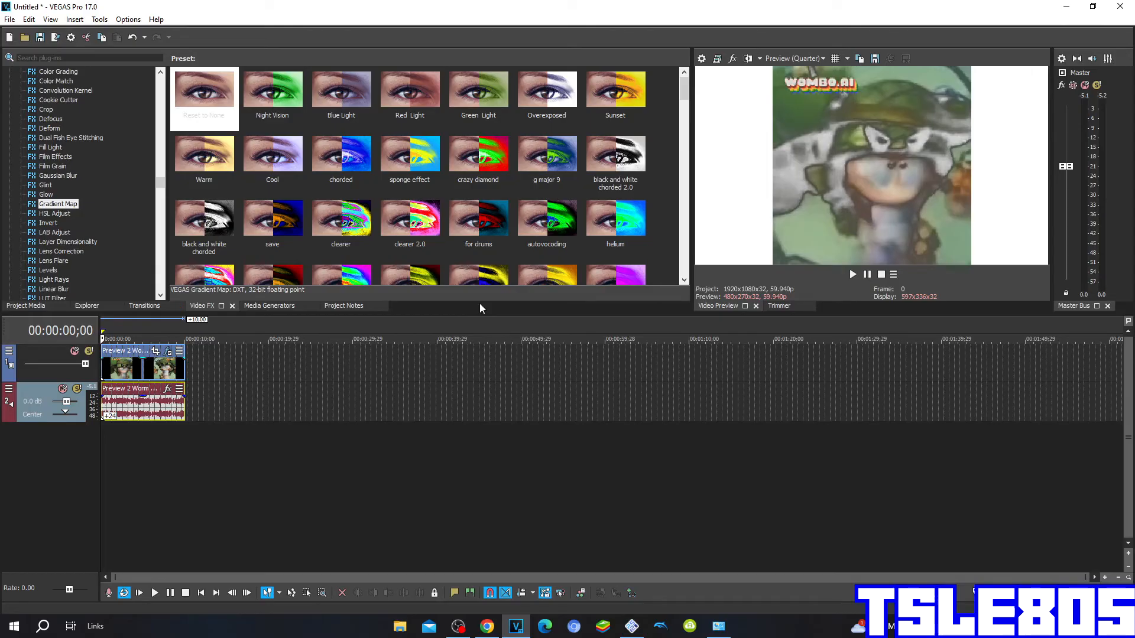
{"action": "mouse_move", "coordinate": [436, 535]}
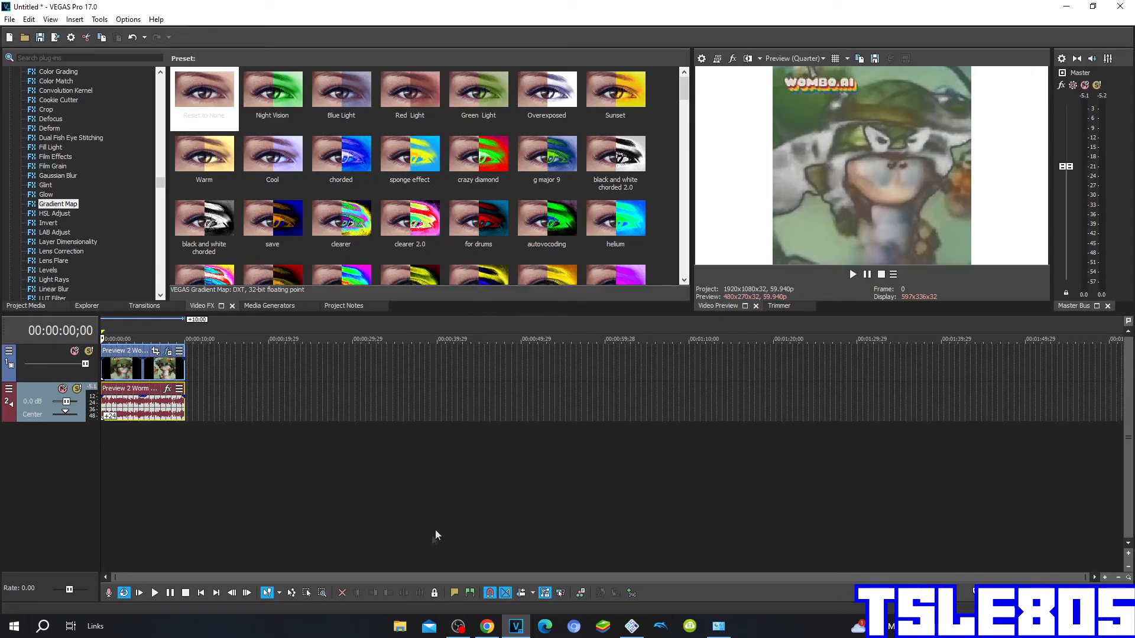
Step: Play the edited clip in the Video Preview for a few seconds, then pause it
{"action": "left_click", "coordinate": [456, 627]}
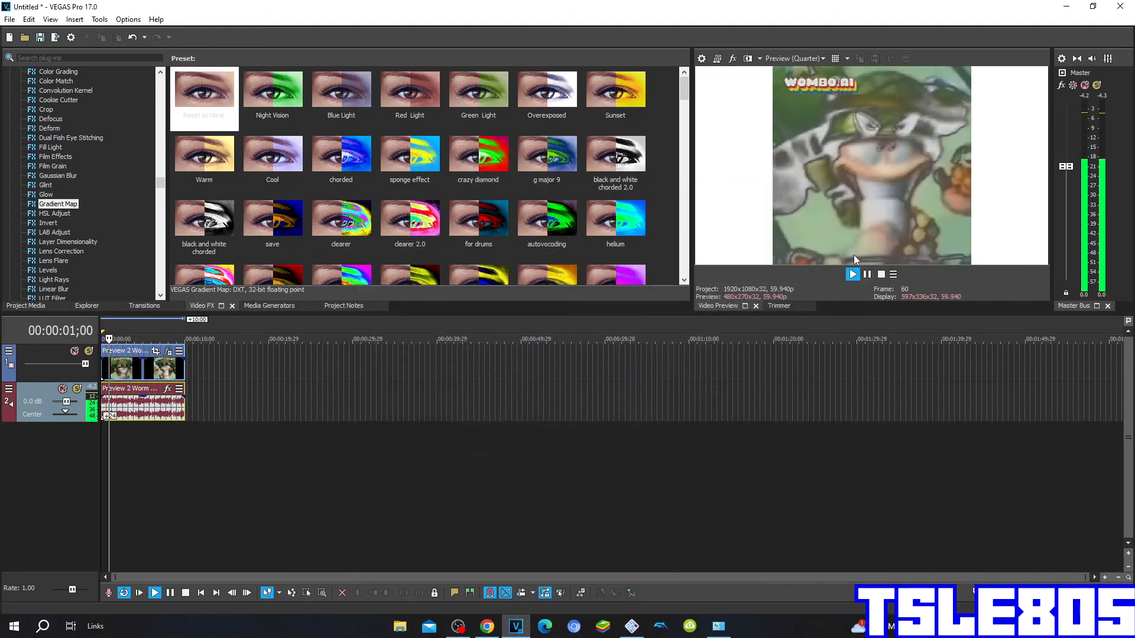
{"action": "left_click", "coordinate": [852, 274]}
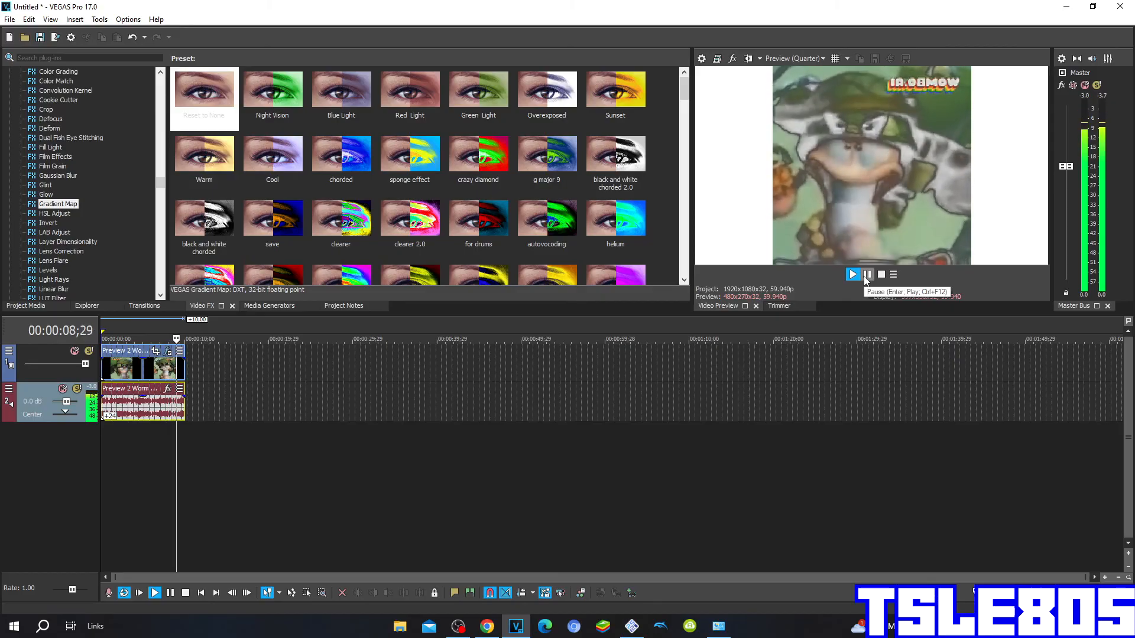
{"action": "left_click", "coordinate": [867, 274]}
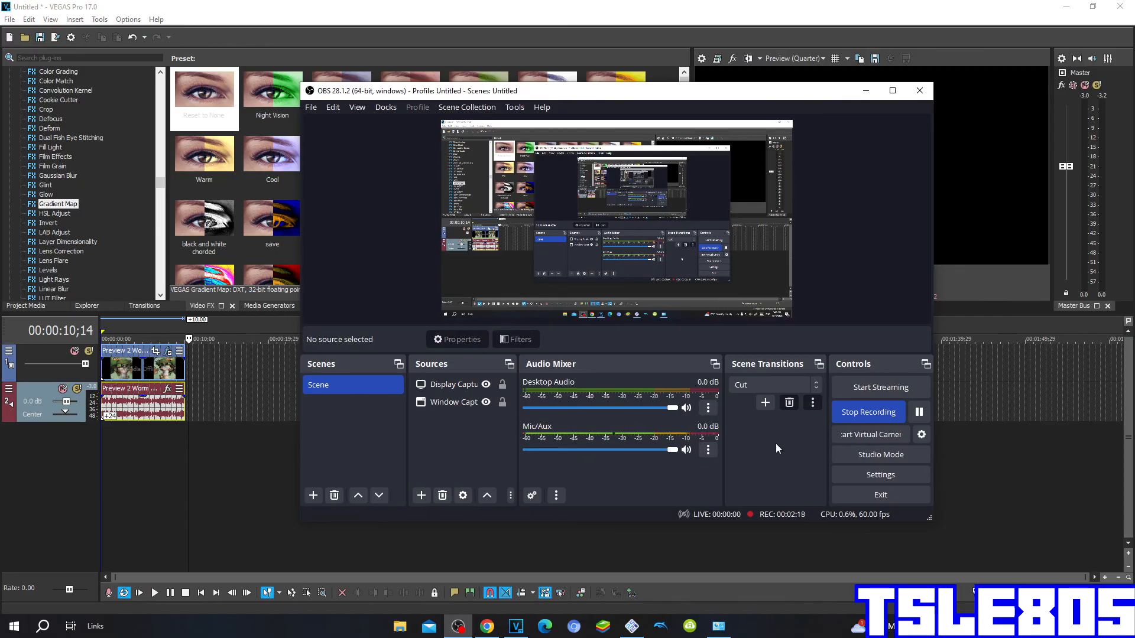
{"action": "mouse_move", "coordinate": [775, 444]}
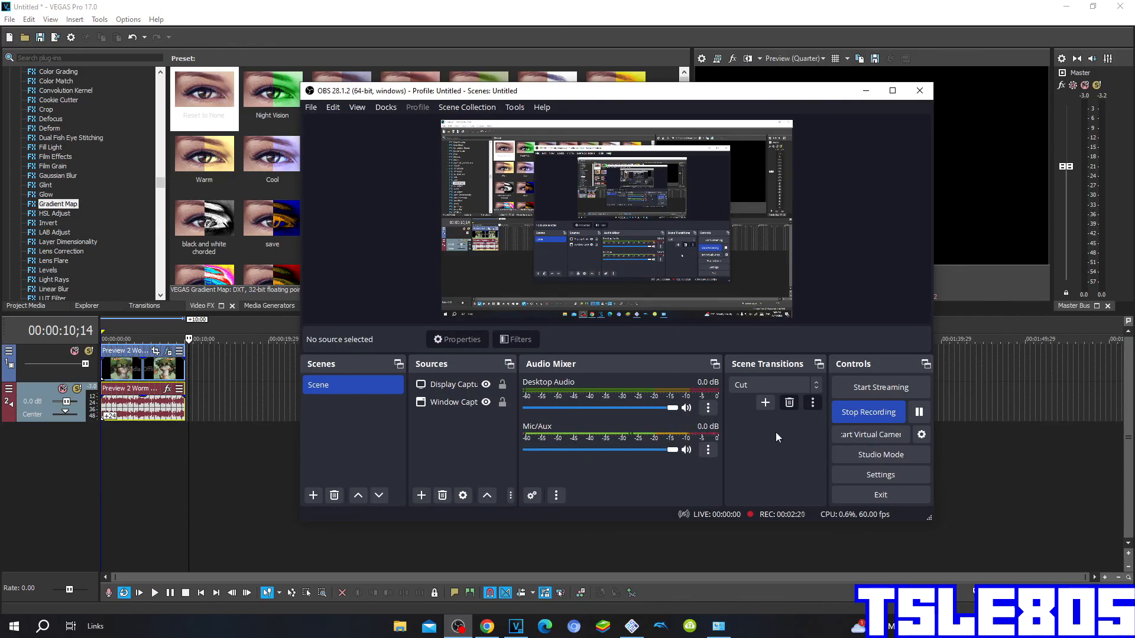